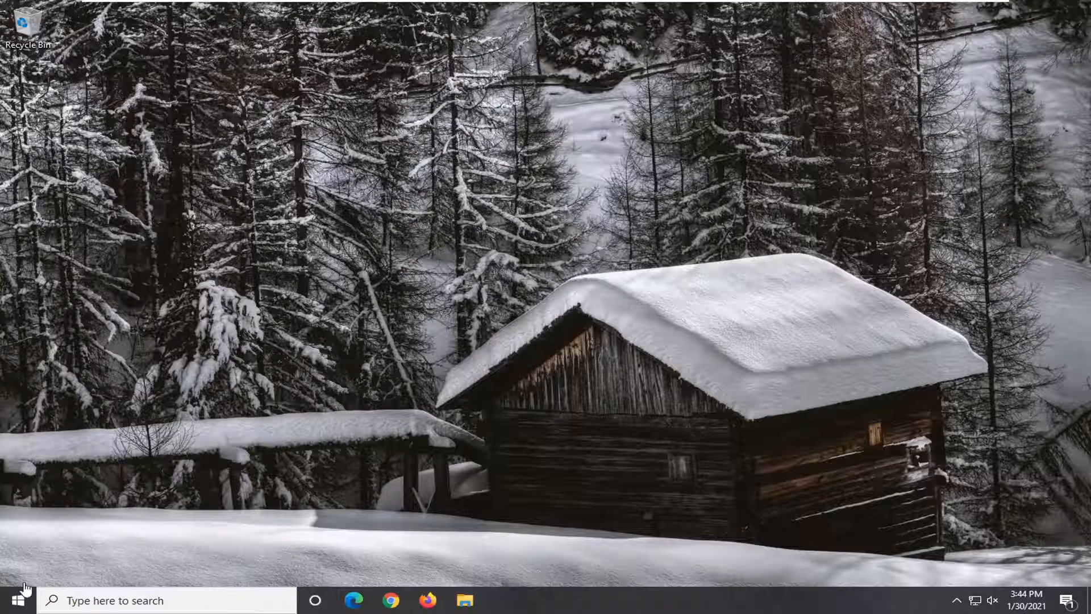
# Launch Registry Editor via a Start search for 'regedit' and approve the UAC prompt
pyautogui.click(21, 600)
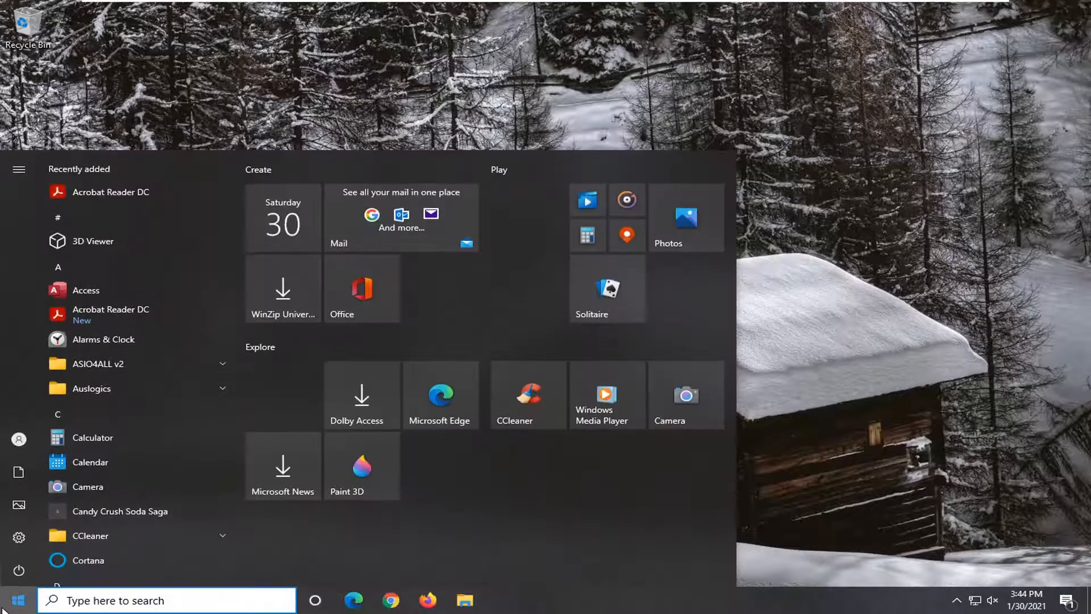
pyautogui.write('regedit')
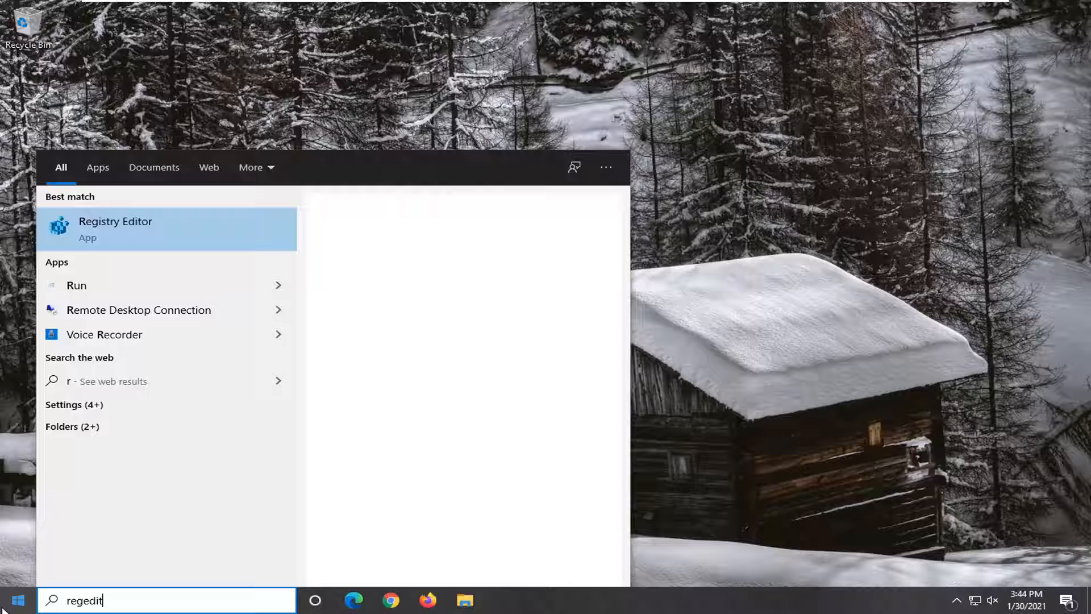
pyautogui.click(115, 230)
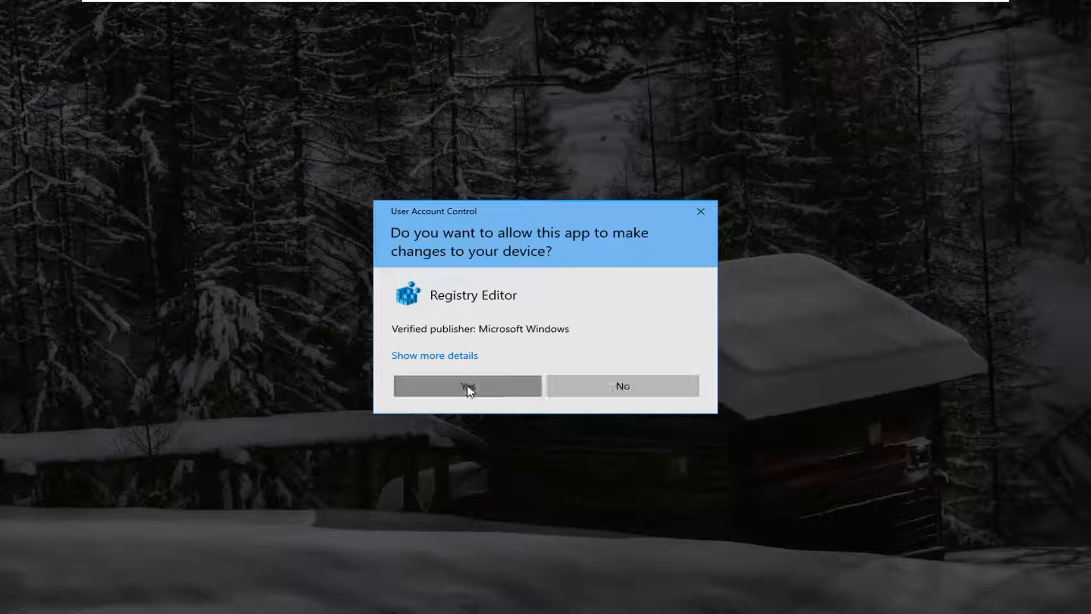
pyautogui.click(467, 387)
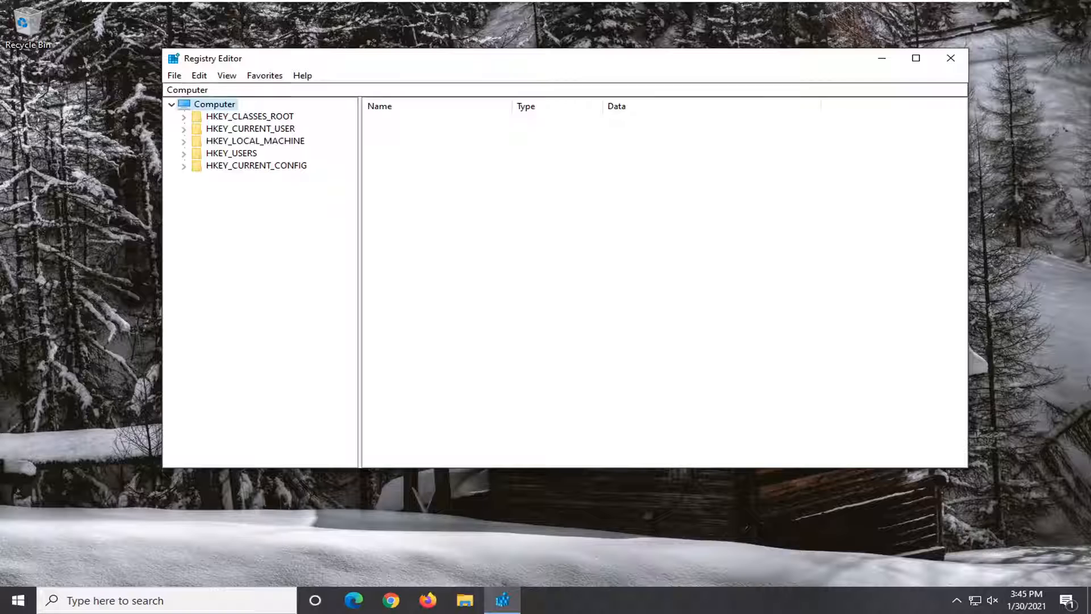
pyautogui.click(175, 75)
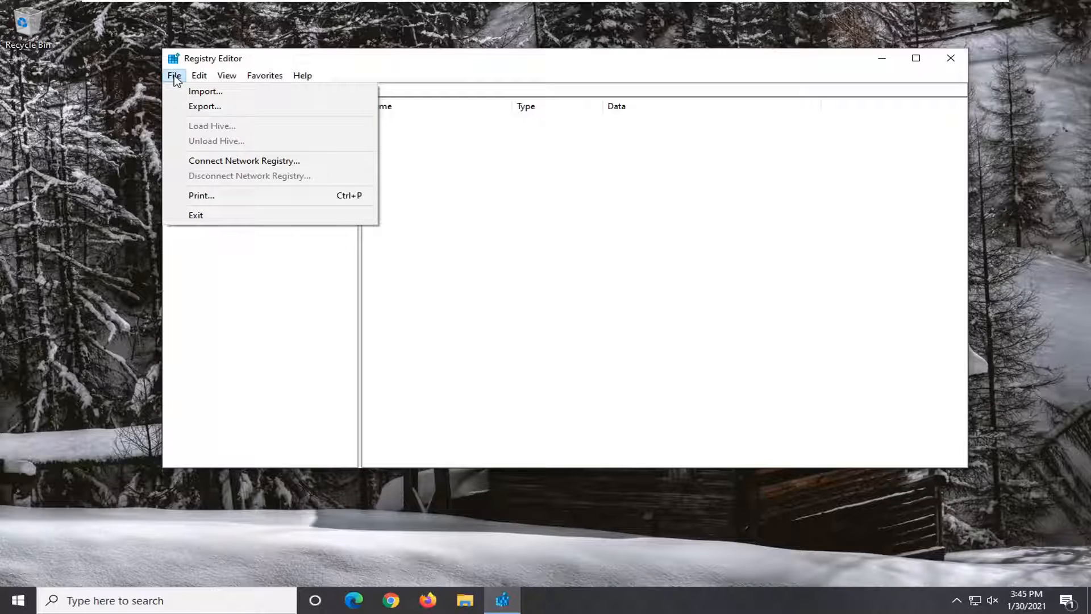
pyautogui.moveTo(190, 103)
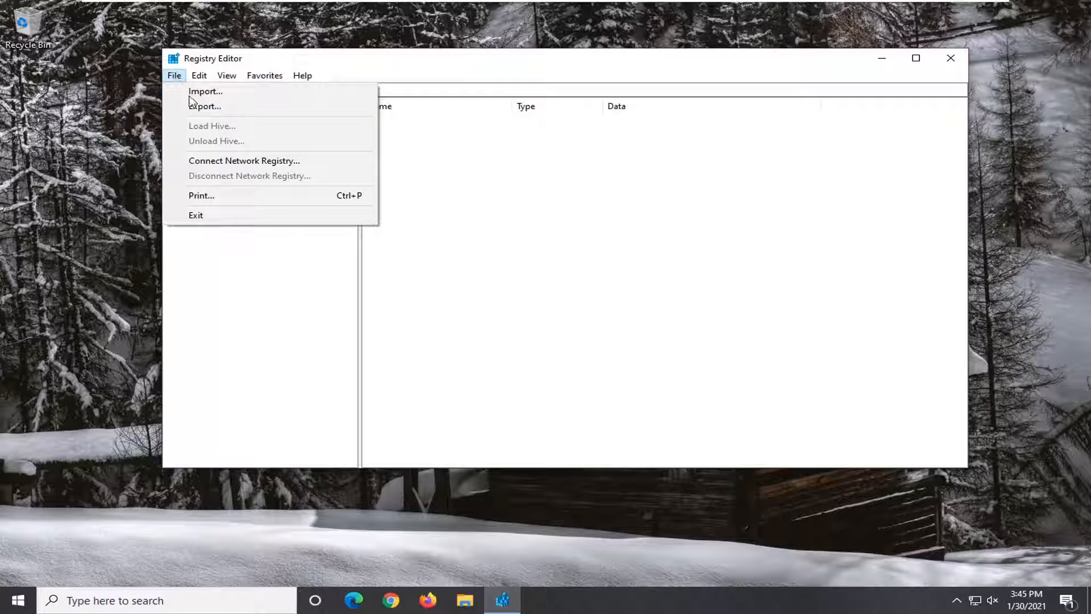
pyautogui.click(205, 107)
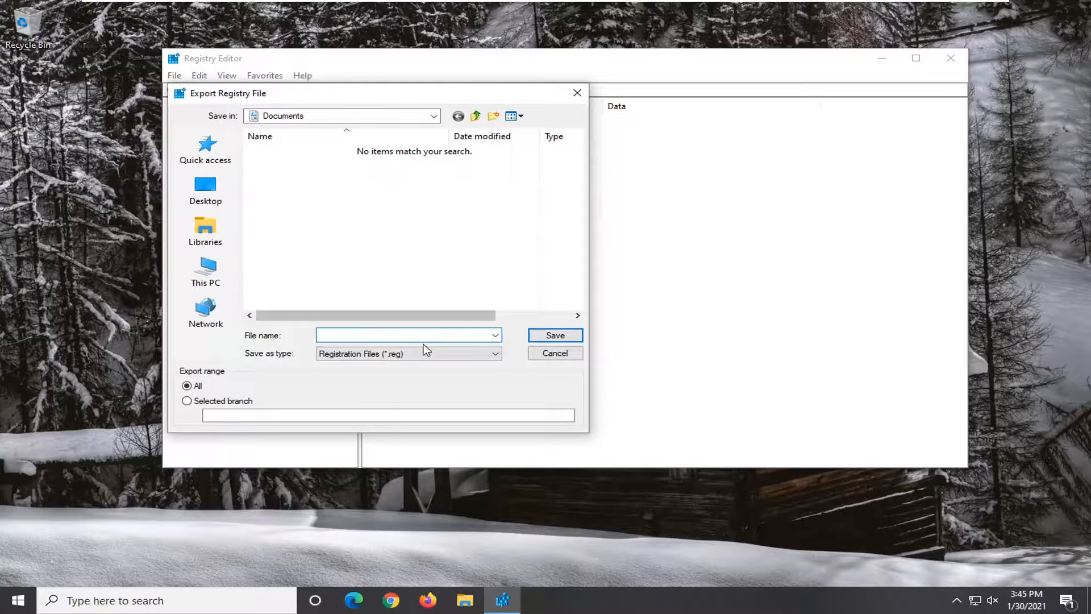
pyautogui.click(401, 334)
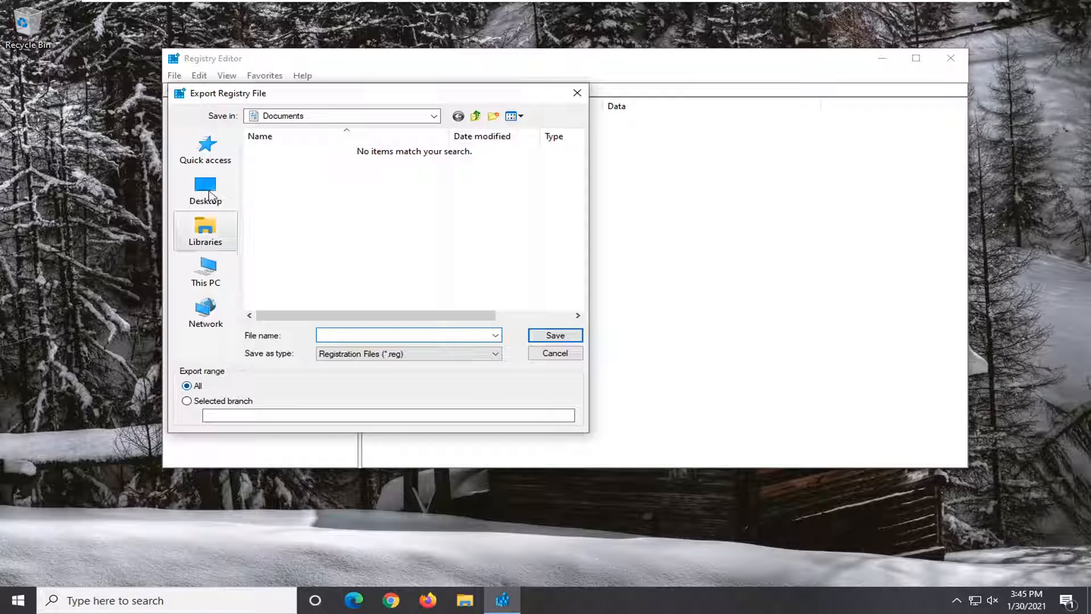
pyautogui.click(405, 335)
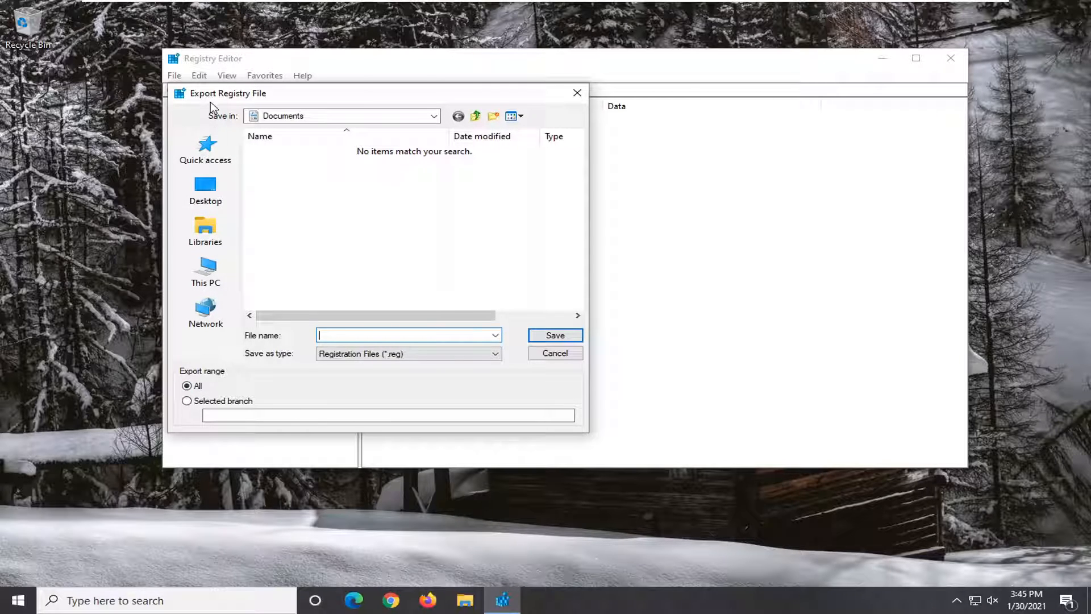
pyautogui.click(205, 191)
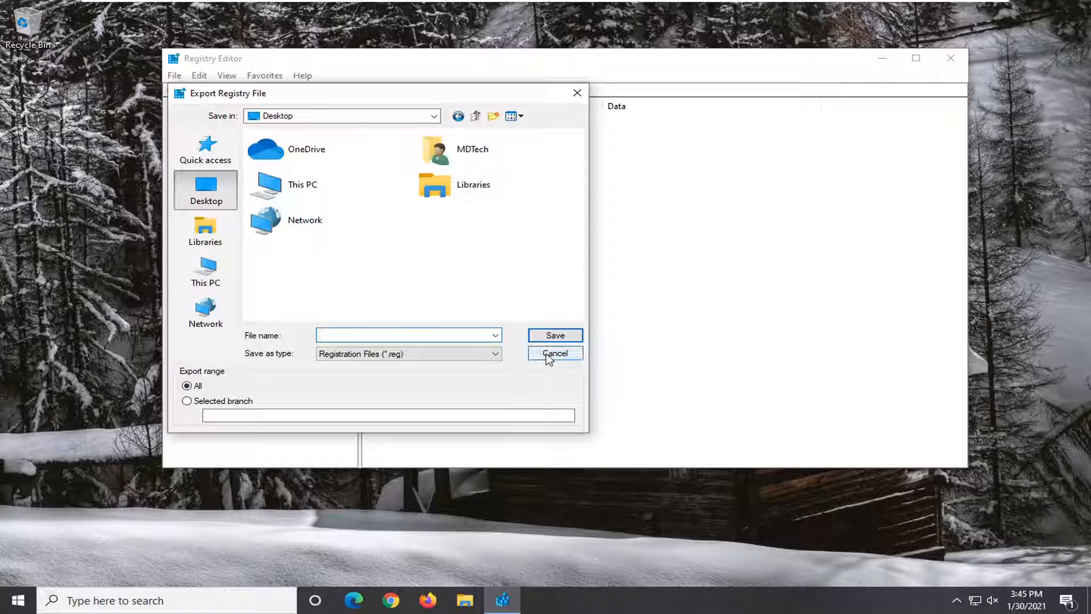
pyautogui.click(554, 353)
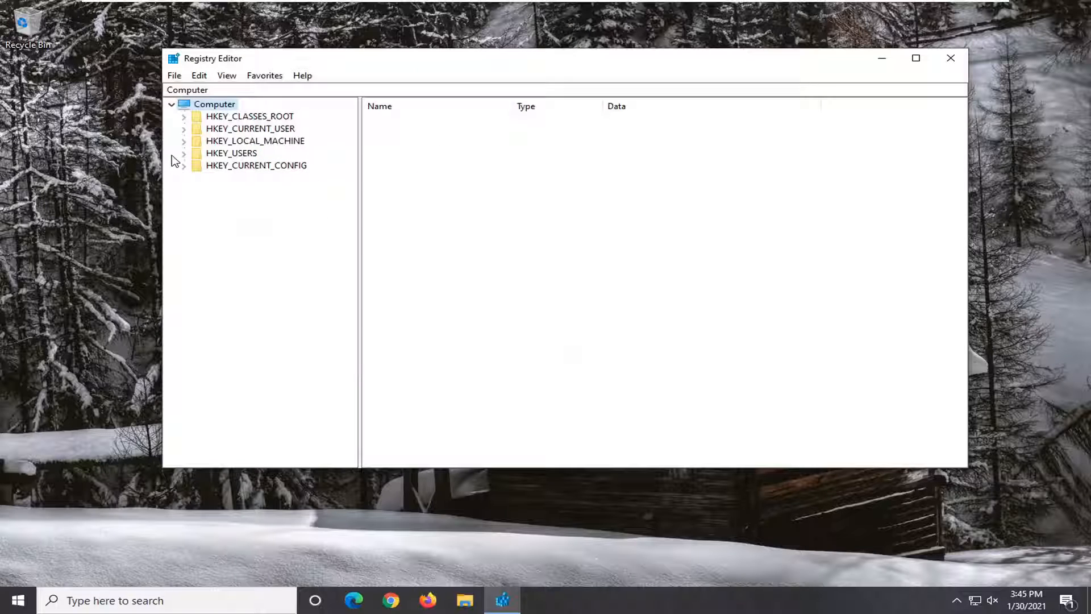
pyautogui.click(173, 75)
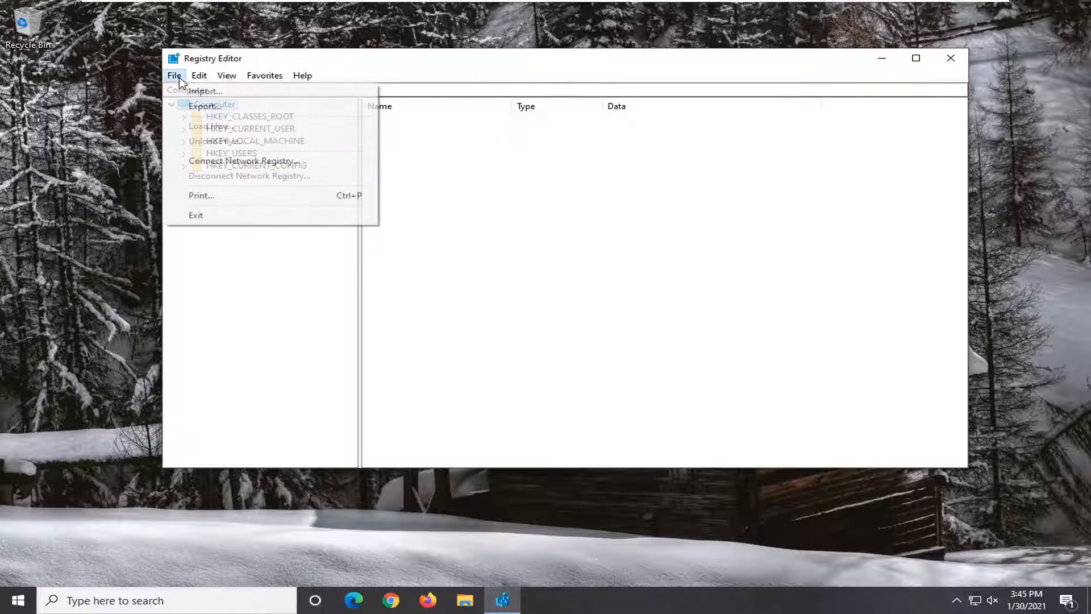
pyautogui.click(204, 91)
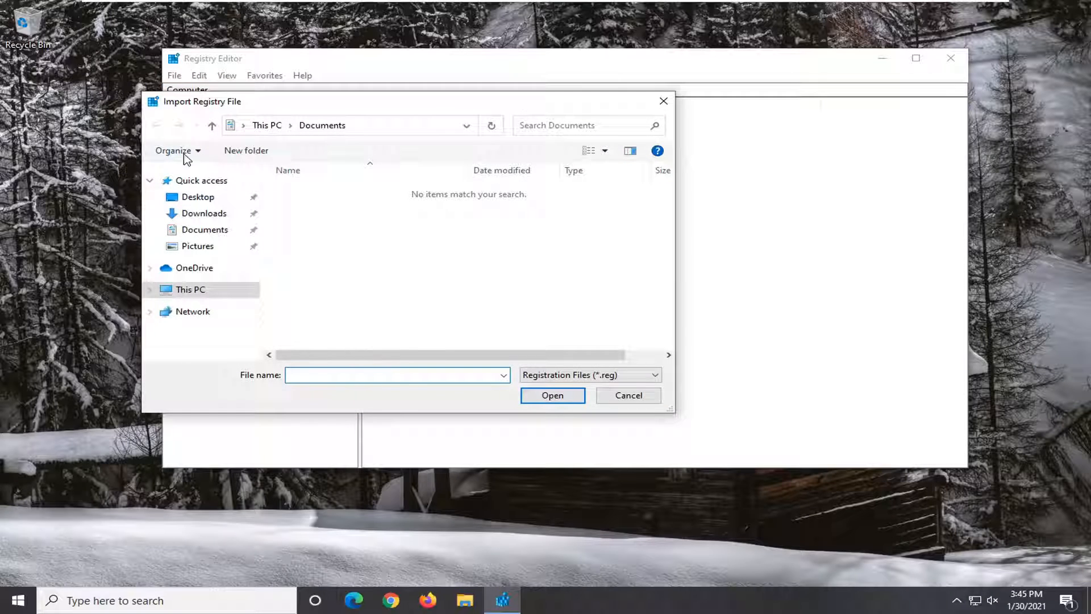
pyautogui.click(197, 196)
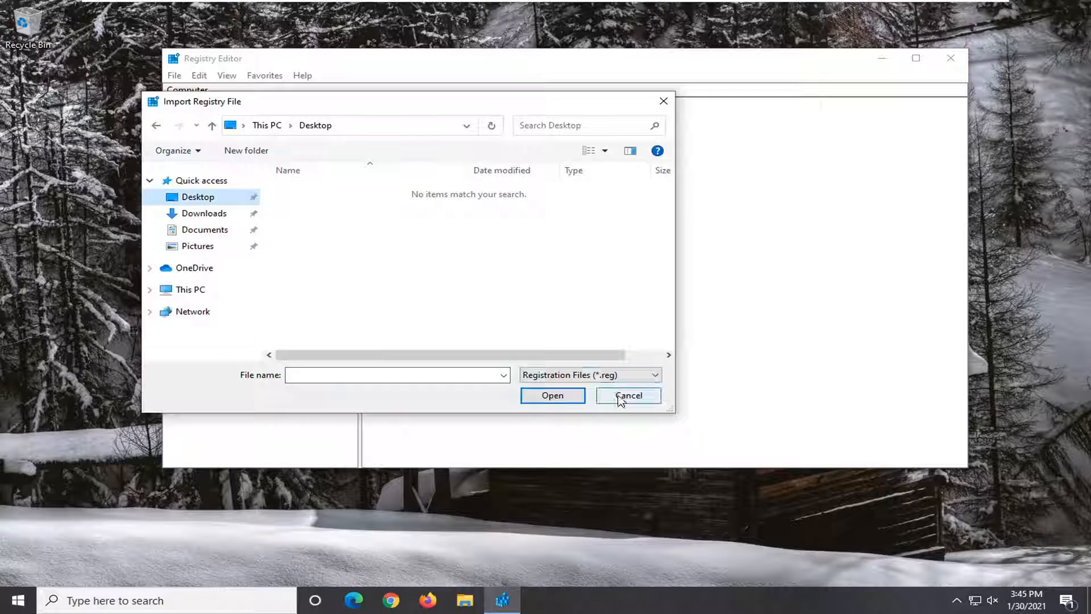
pyautogui.click(628, 396)
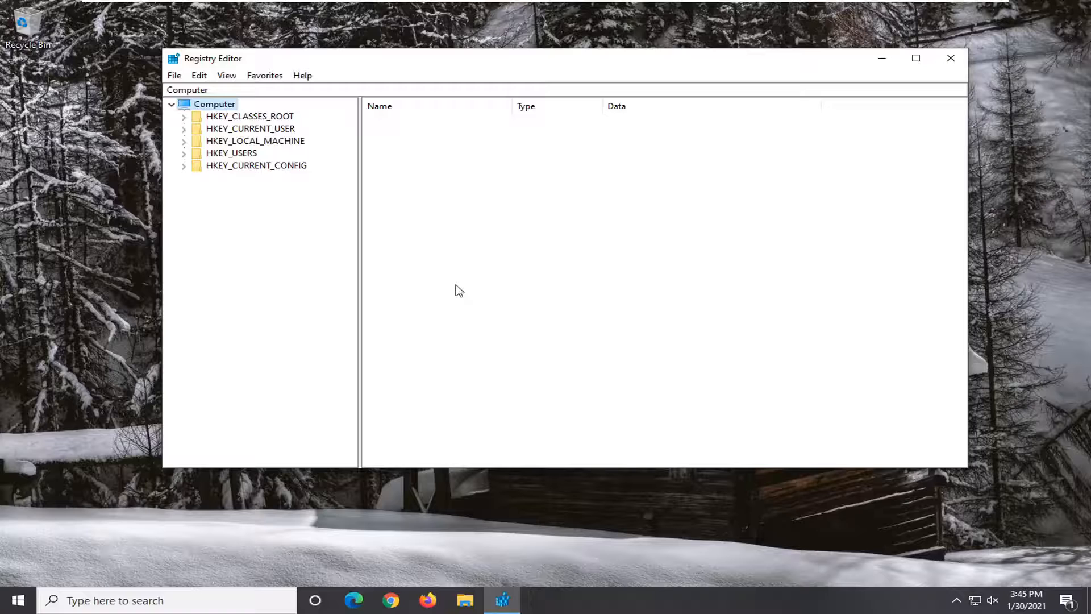
pyautogui.moveTo(457, 274)
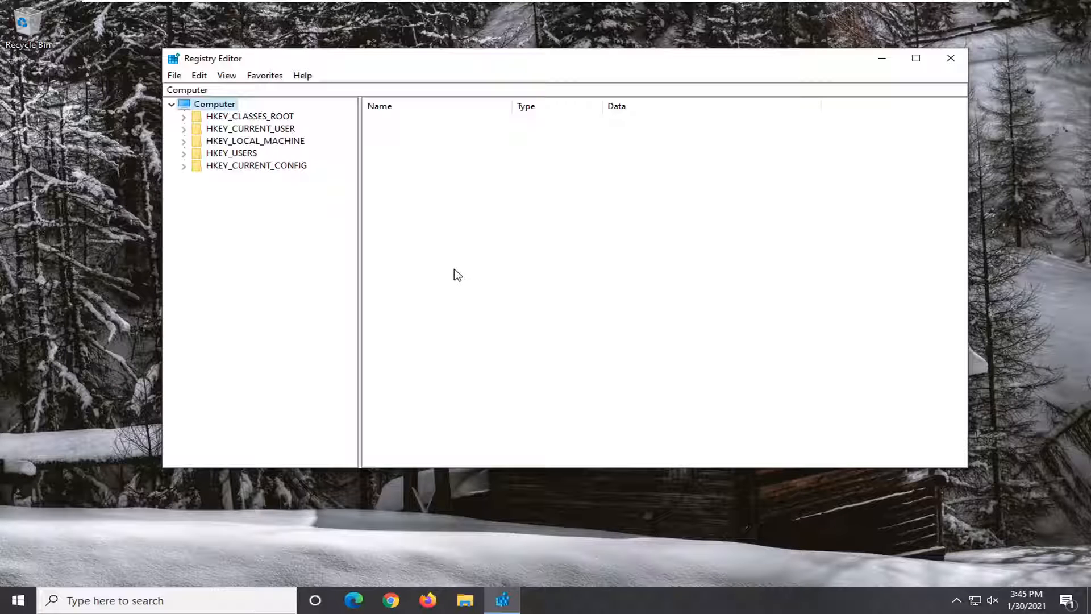
pyautogui.moveTo(264, 213)
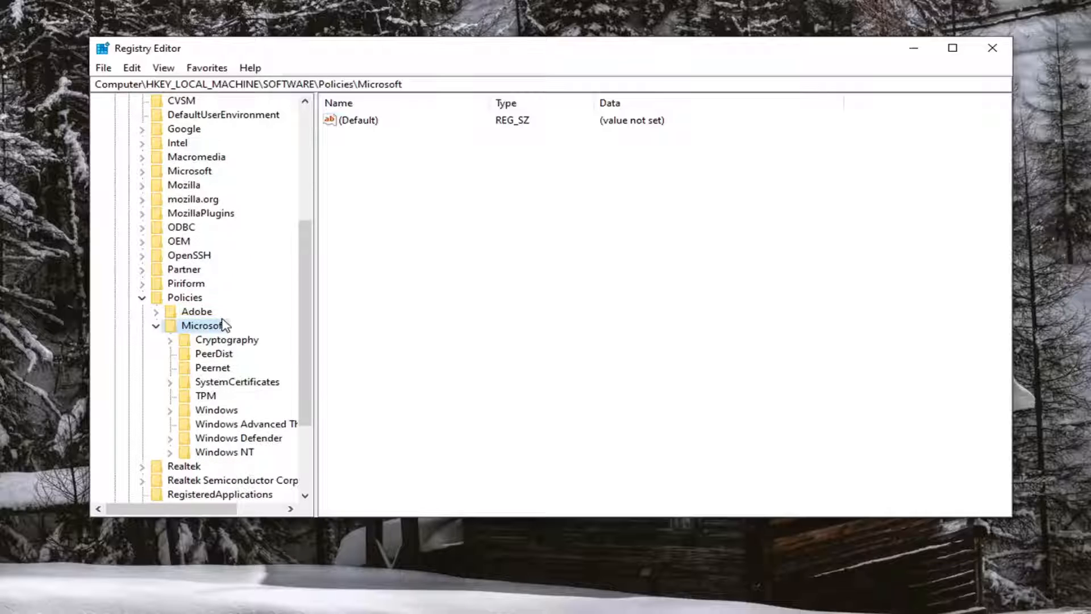
# Select the Microsoft key under HKEY_LOCAL_MACHINE\SOFTWARE\Policies
pyautogui.scroll(-3)
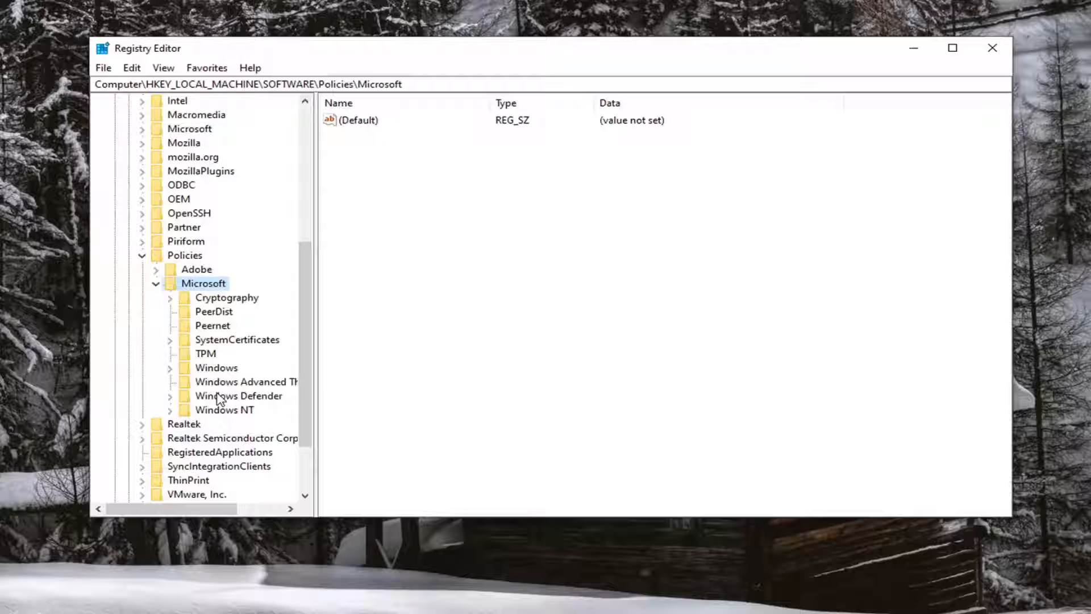
pyautogui.moveTo(218, 376)
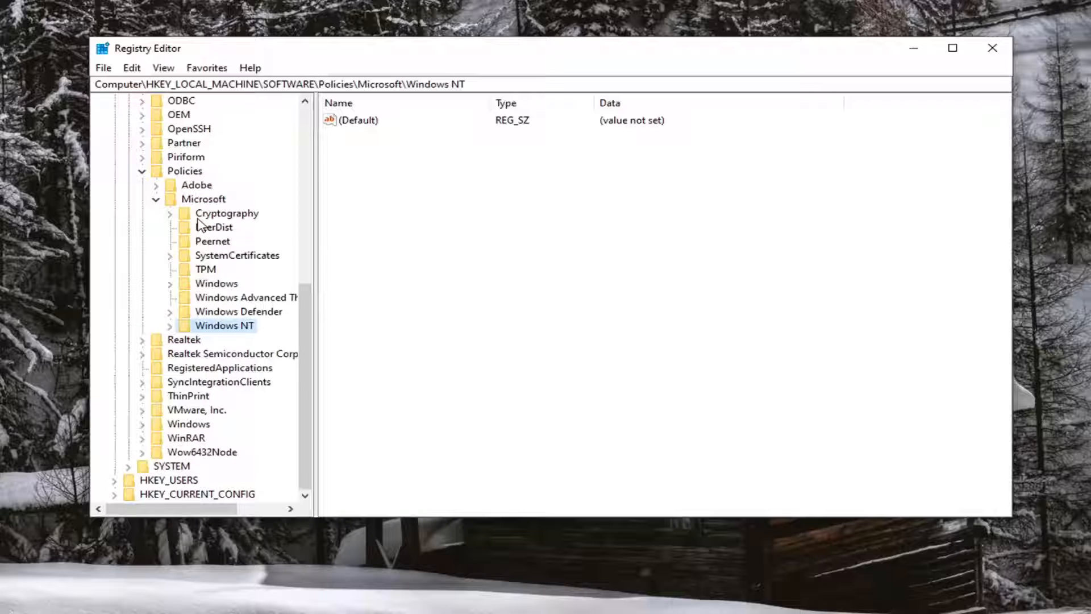
pyautogui.click(202, 199)
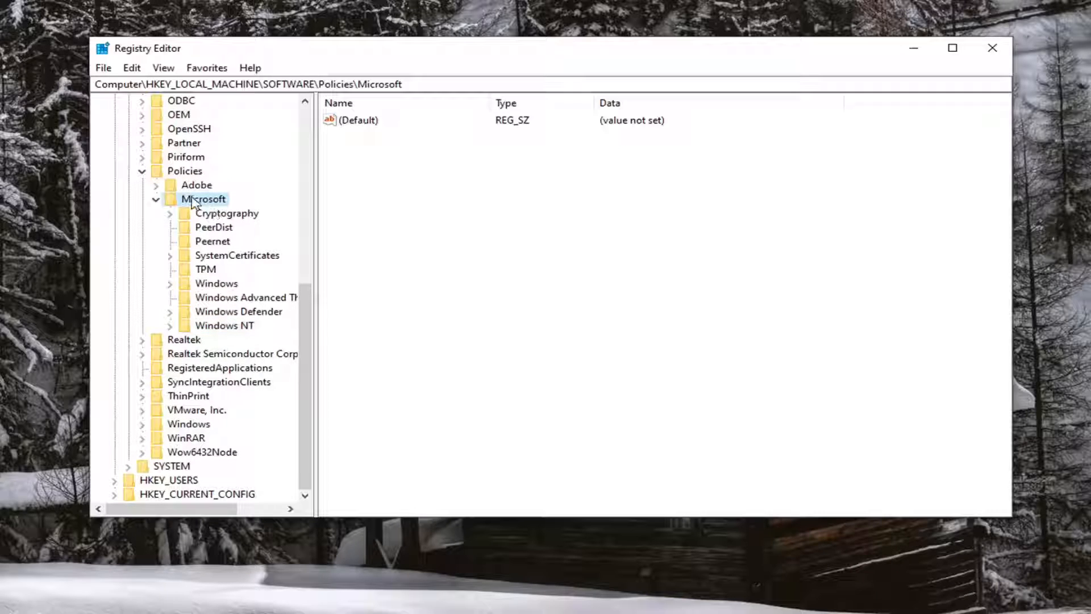
# Create a new subkey named WindowsMediaPlayer under Policies\Microsoft and select it
pyautogui.rightClick(203, 199)
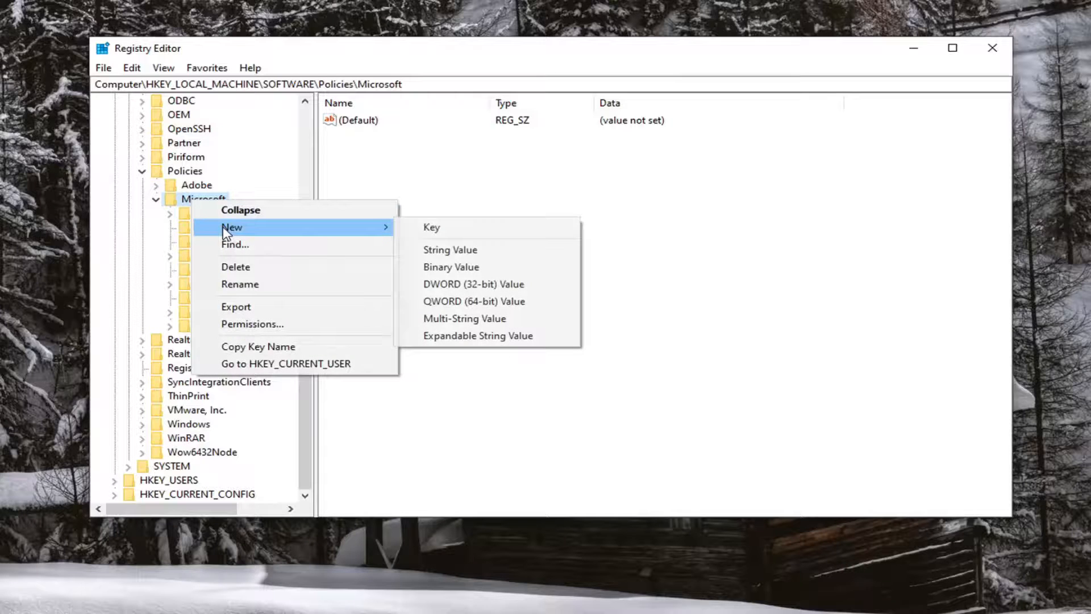
pyautogui.click(431, 227)
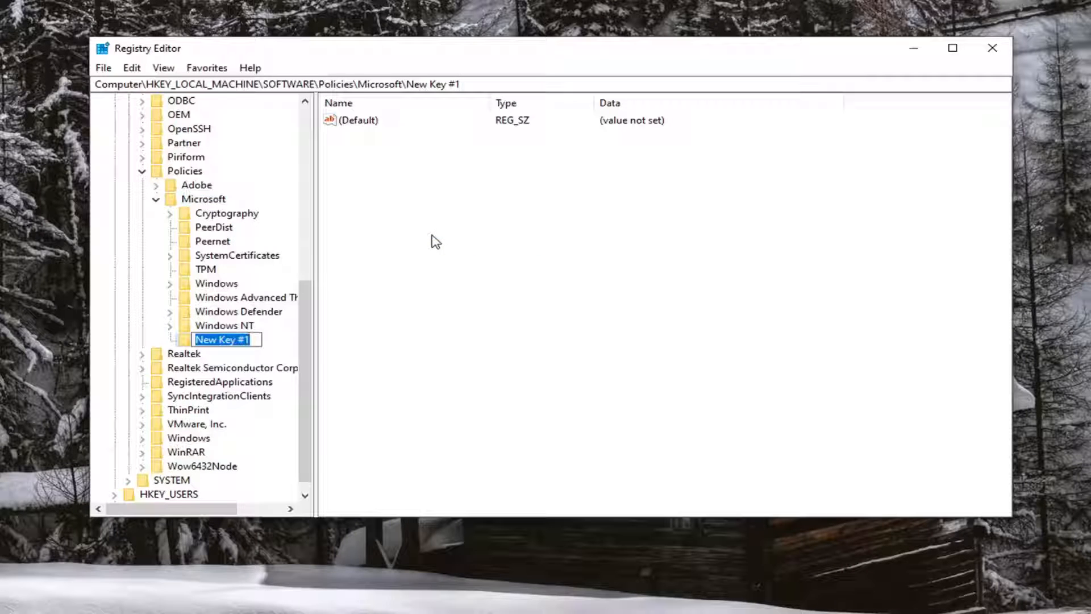
pyautogui.write('Windows')
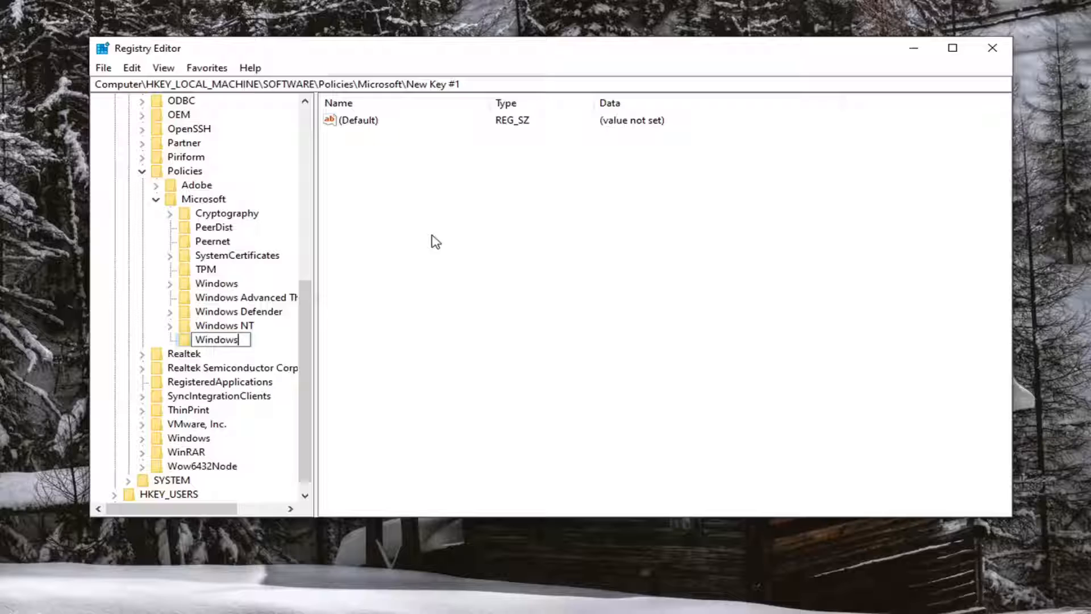
pyautogui.write('MediaPlayer')
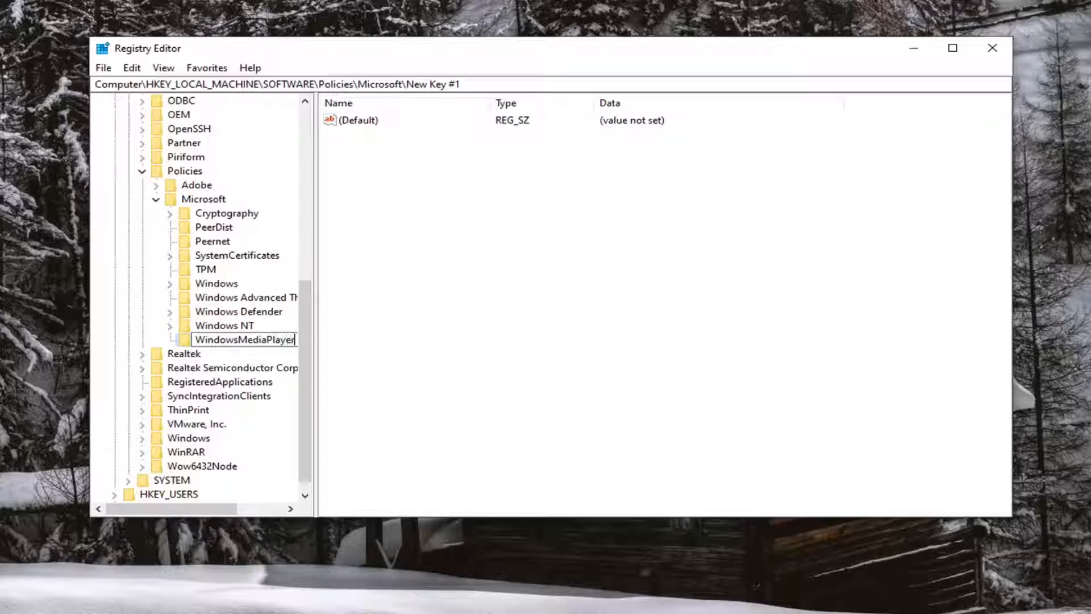
pyautogui.moveTo(165, 368)
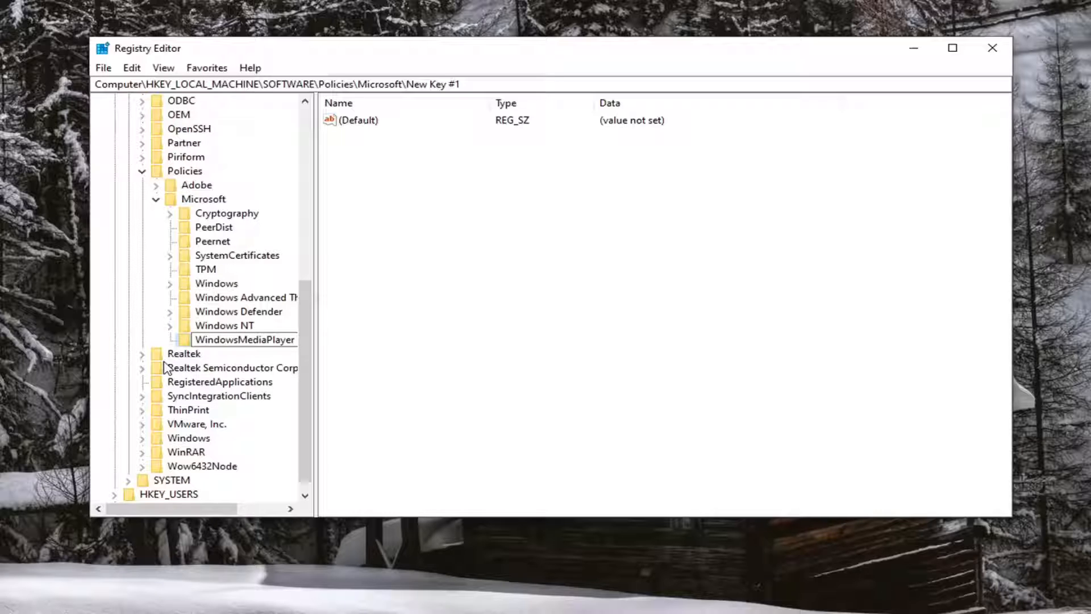
pyautogui.click(244, 339)
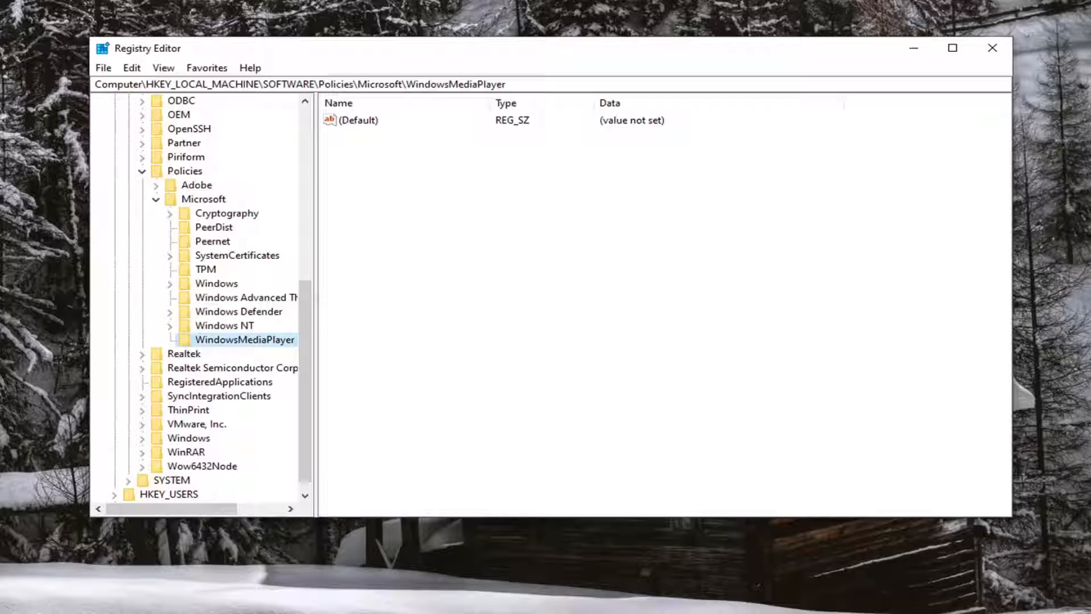
pyautogui.moveTo(443, 187)
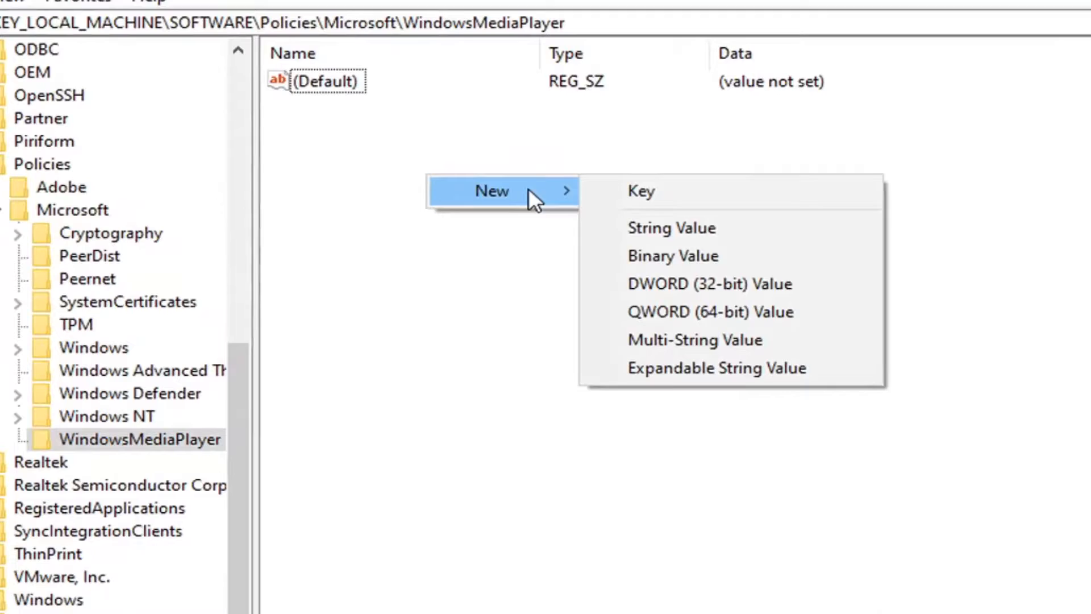
pyautogui.moveTo(698, 295)
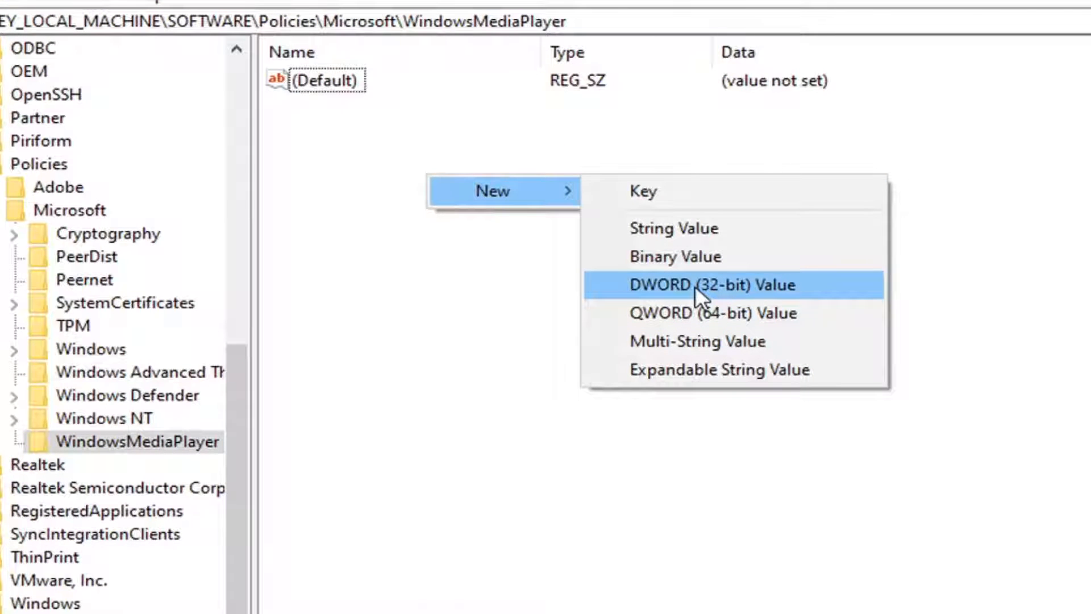
# Add a DWORD (32-bit) value named DisableAutoUpdate to the WindowsMediaPlayer key
pyautogui.click(714, 284)
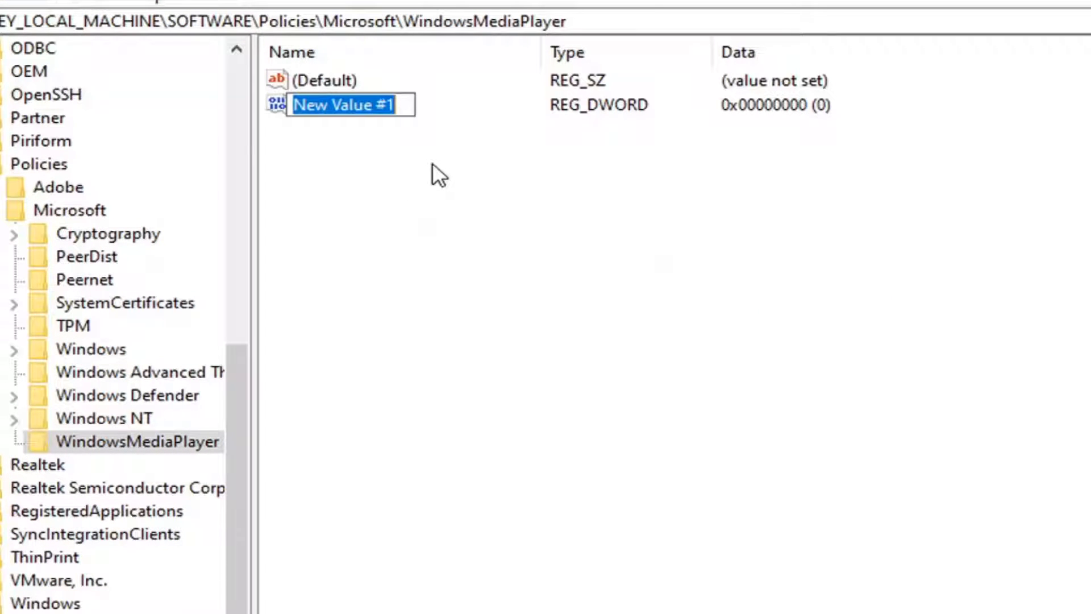
pyautogui.write('Disable')
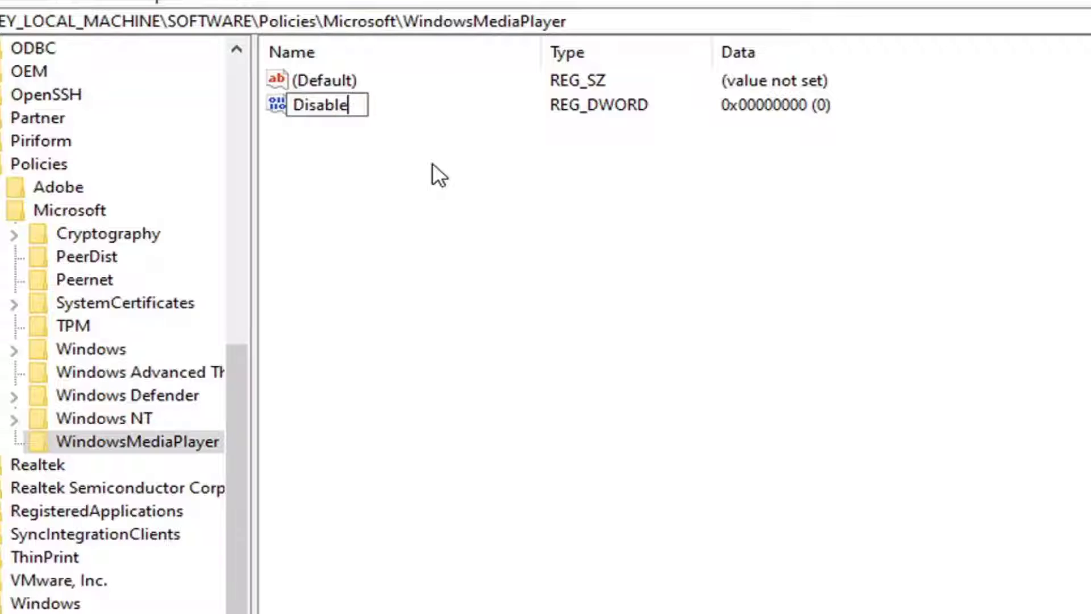
pyautogui.write('AutoUpdate')
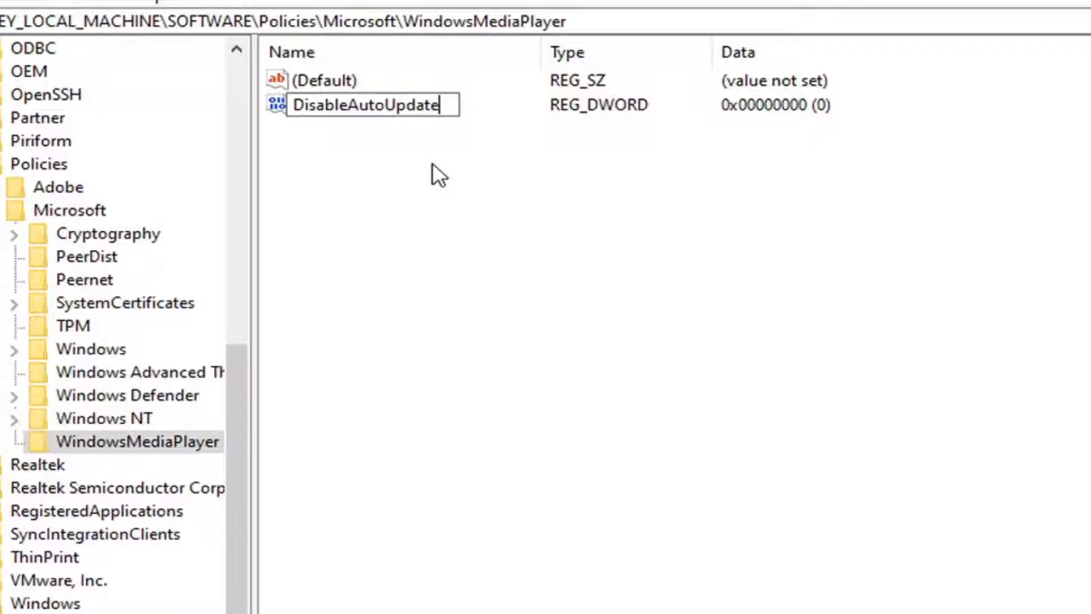
pyautogui.press('Enter')
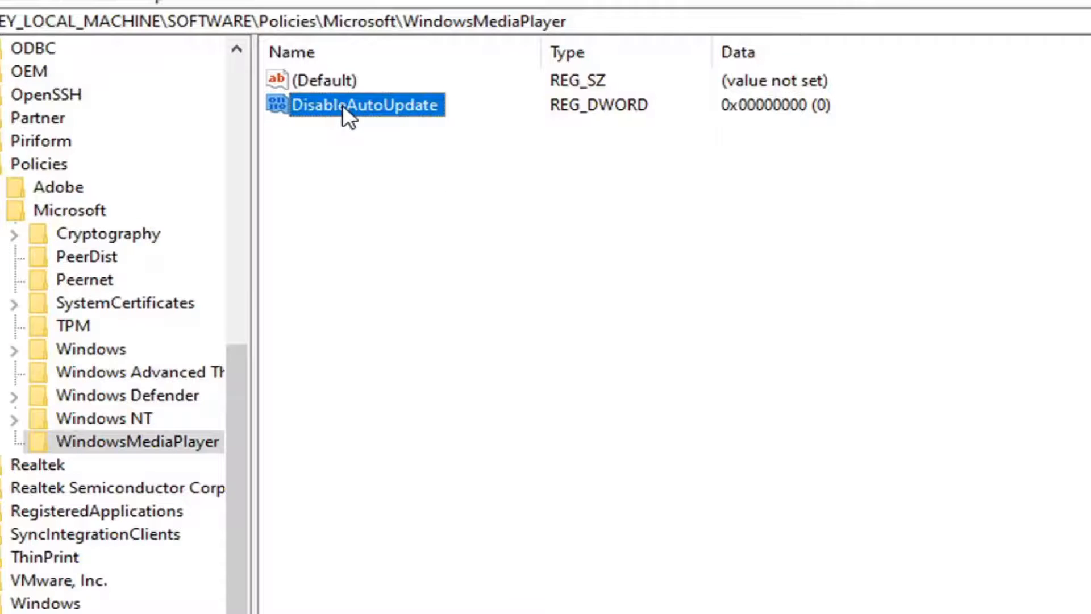
# Change DisableAutoUpdate's value data from 0 to 1
pyautogui.doubleClick(348, 104)
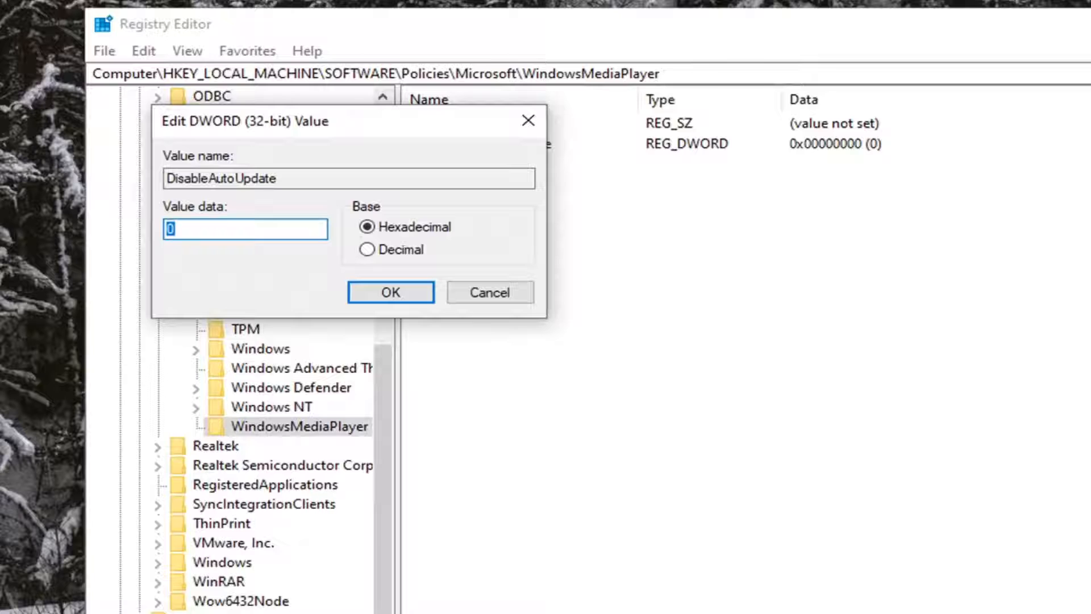
pyautogui.write('1')
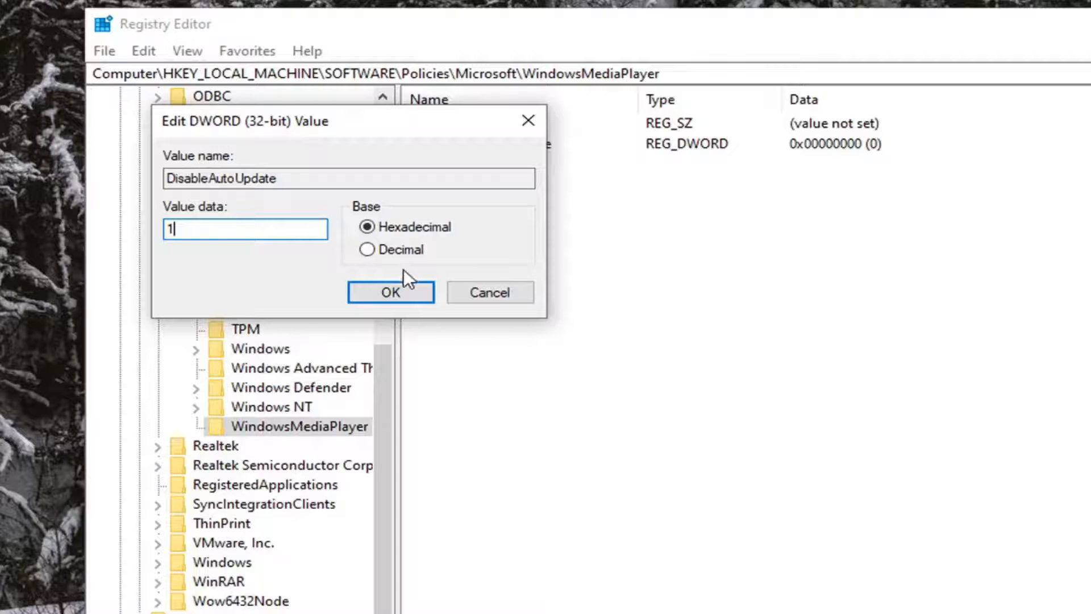
pyautogui.click(391, 292)
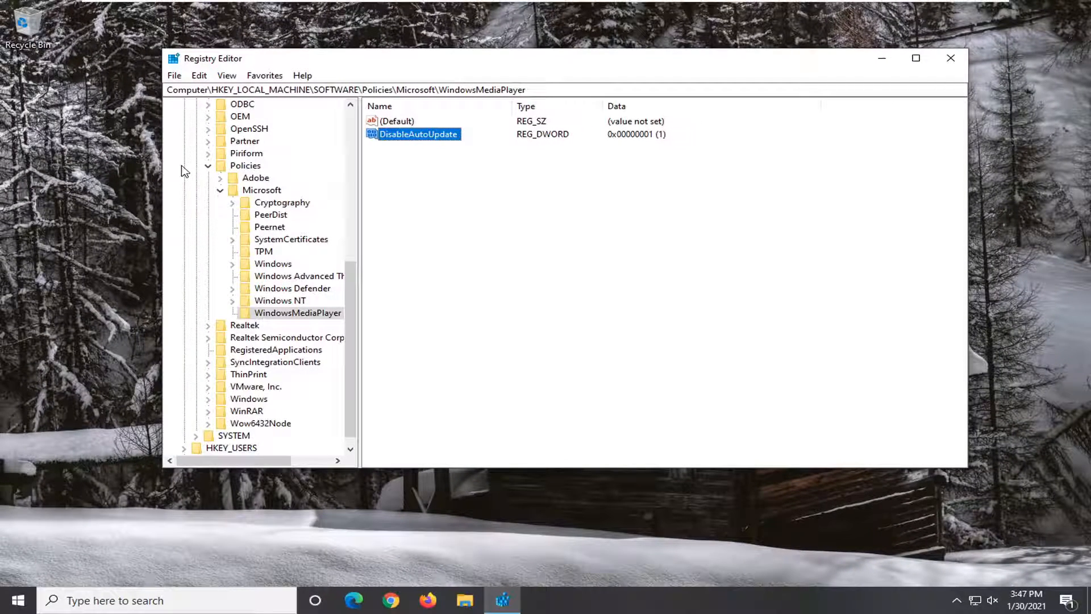
# Collapse the key tree and exit Registry Editor to the desktop
pyautogui.rightClick(418, 134)
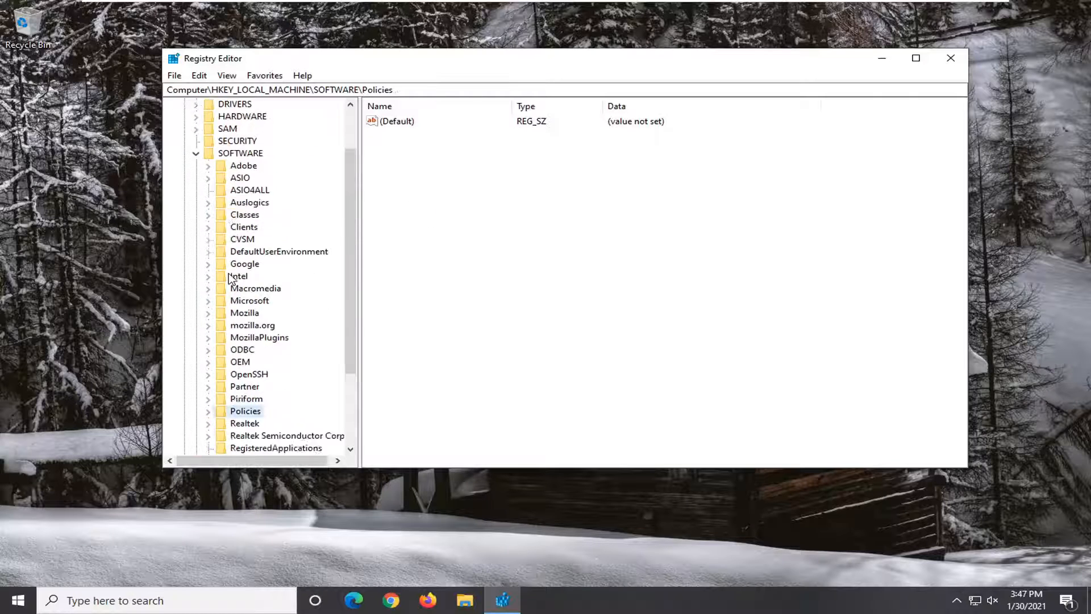
pyautogui.click(195, 152)
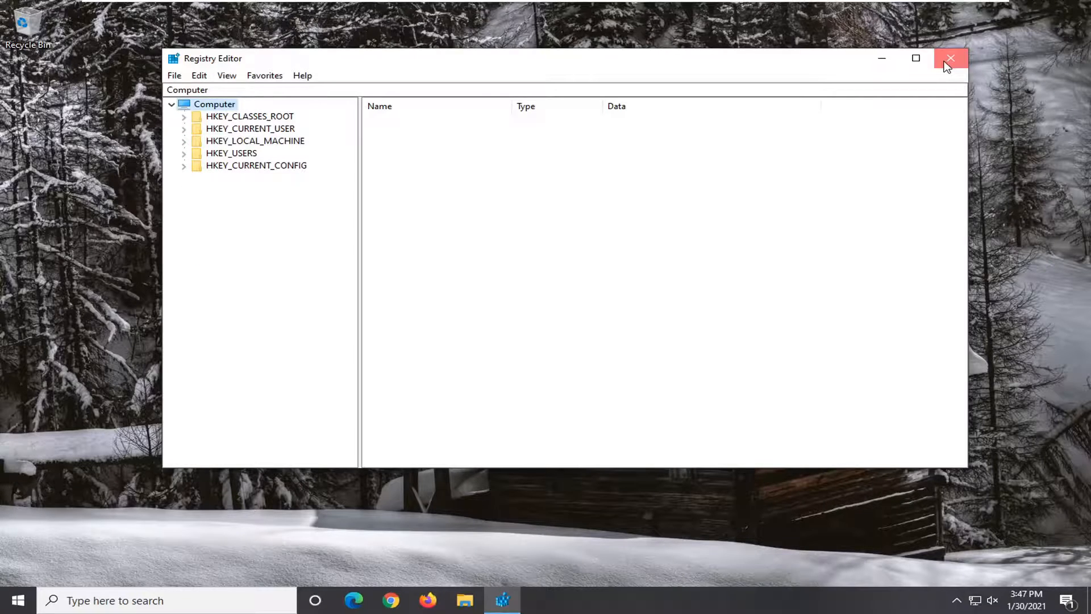
pyautogui.click(950, 58)
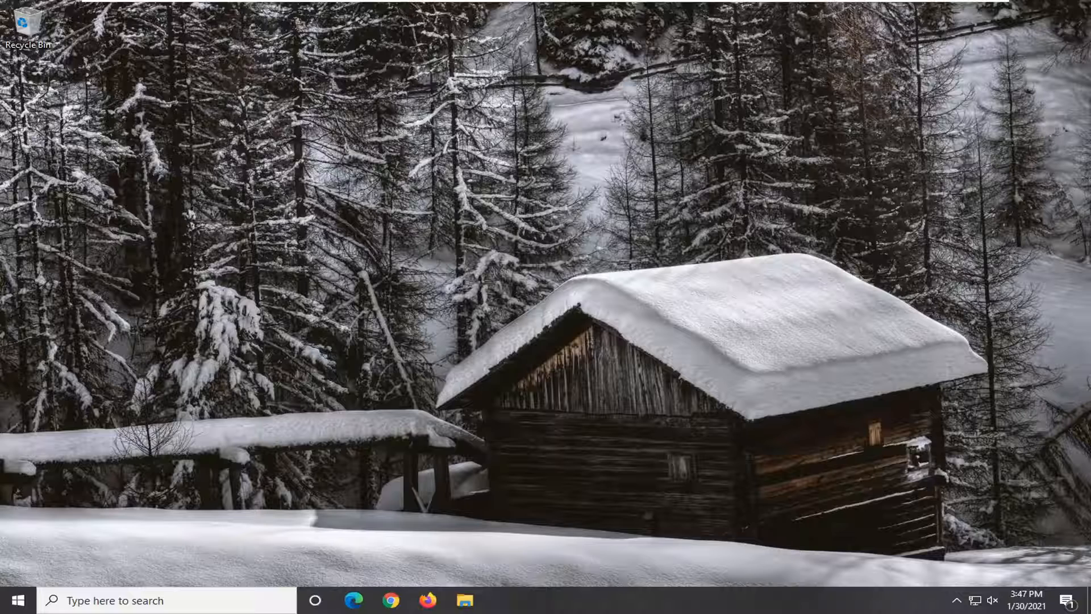